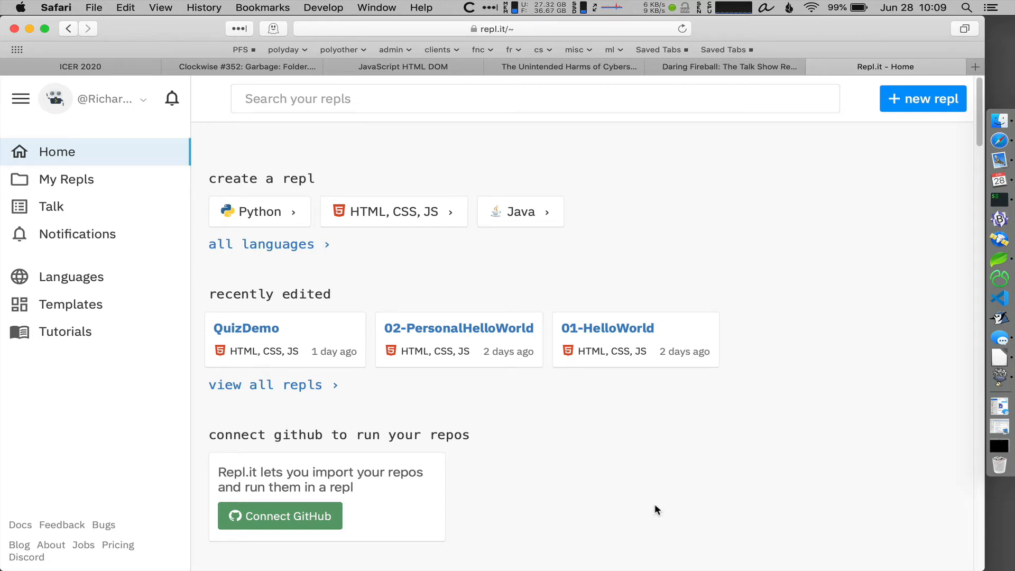
mouse_move(134, 127)
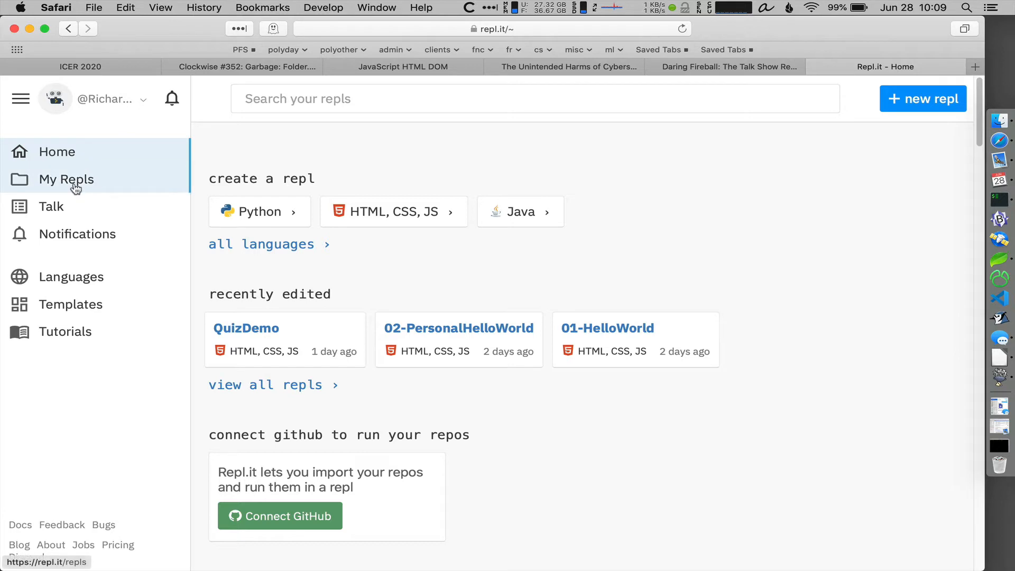
Step: From My Repls, open the PFS-2020 folder and the SampleWebsite1 repl
left_click(66, 179)
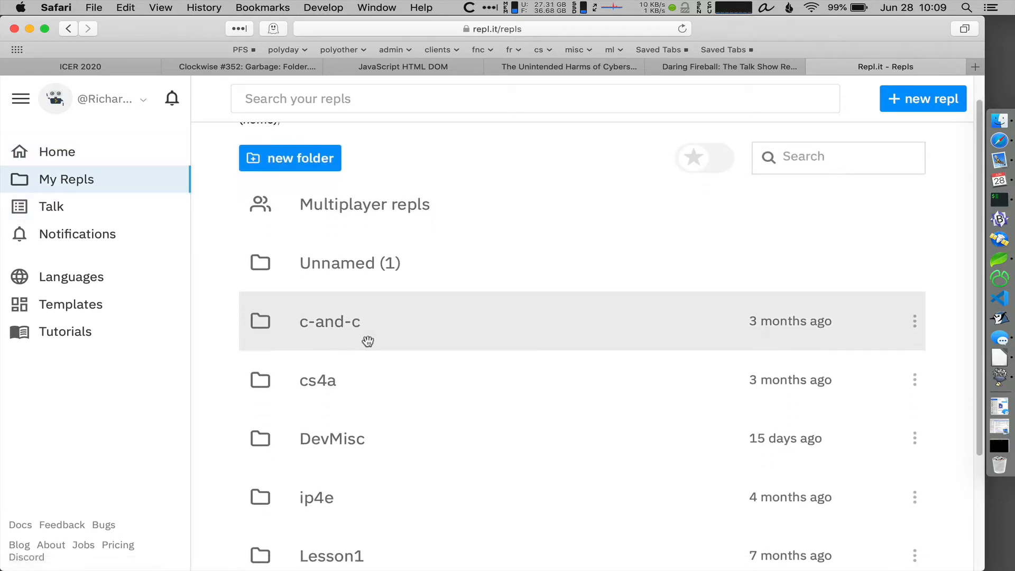
scroll("down", 3)
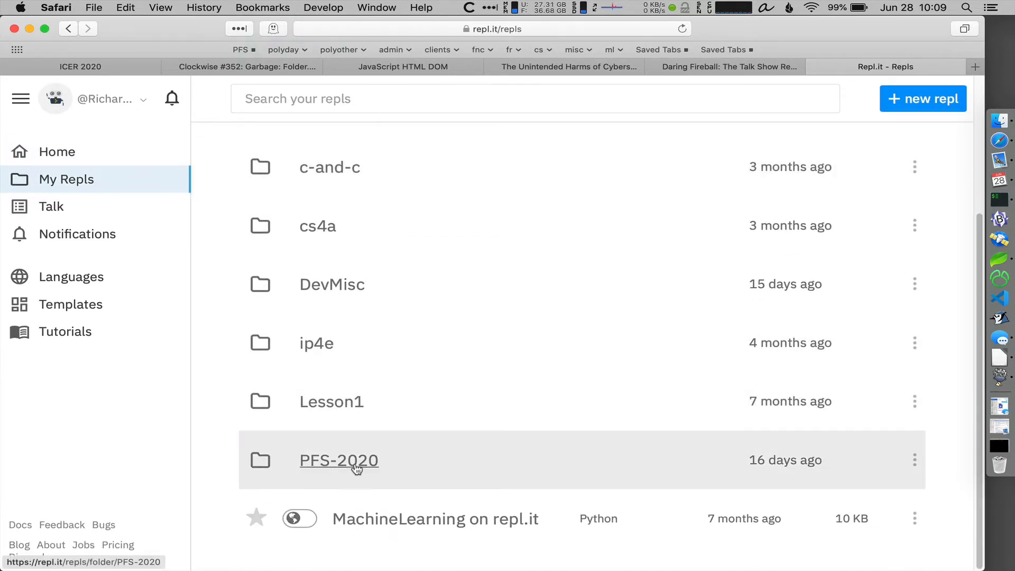
left_click(339, 460)
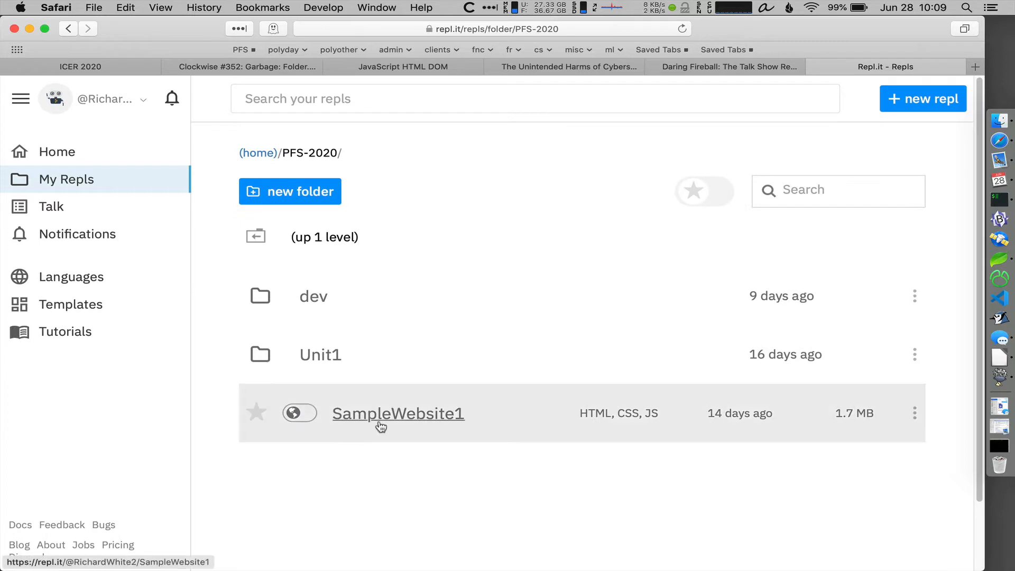
left_click(397, 413)
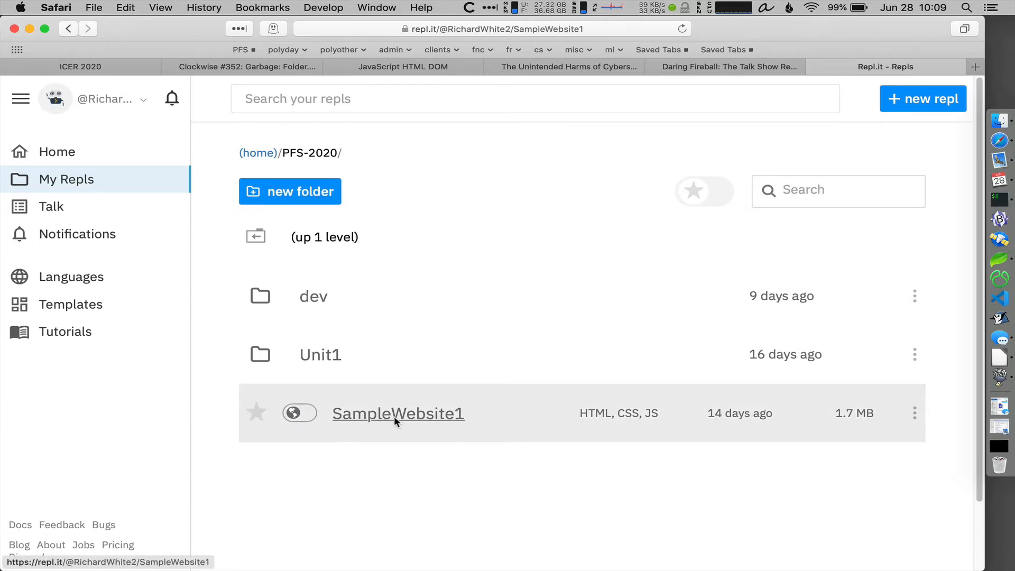
Step: Fork SampleWebsite1 from its name and settings popup, creating SampleWebsite1-1
left_click(398, 413)
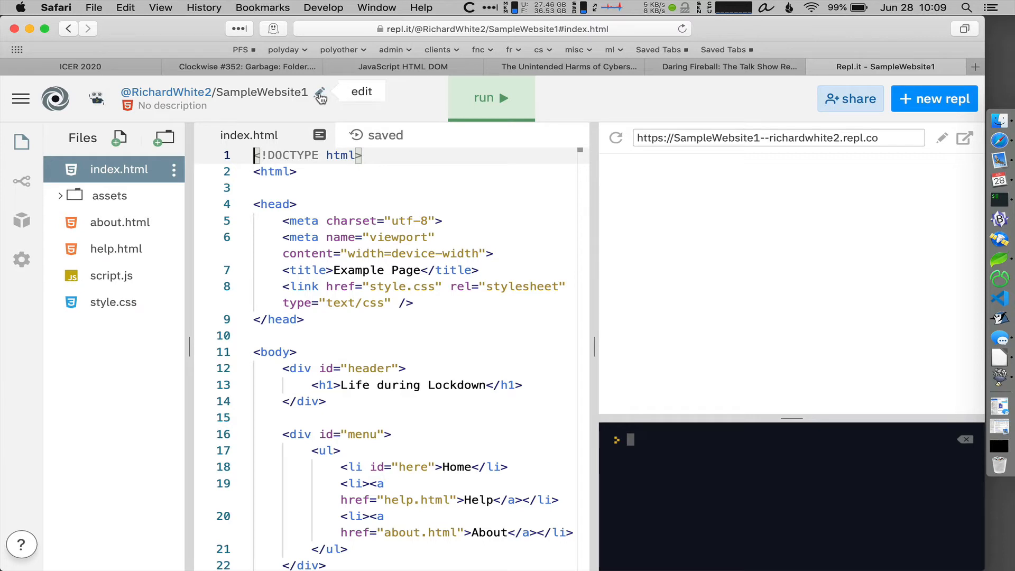
left_click(320, 95)
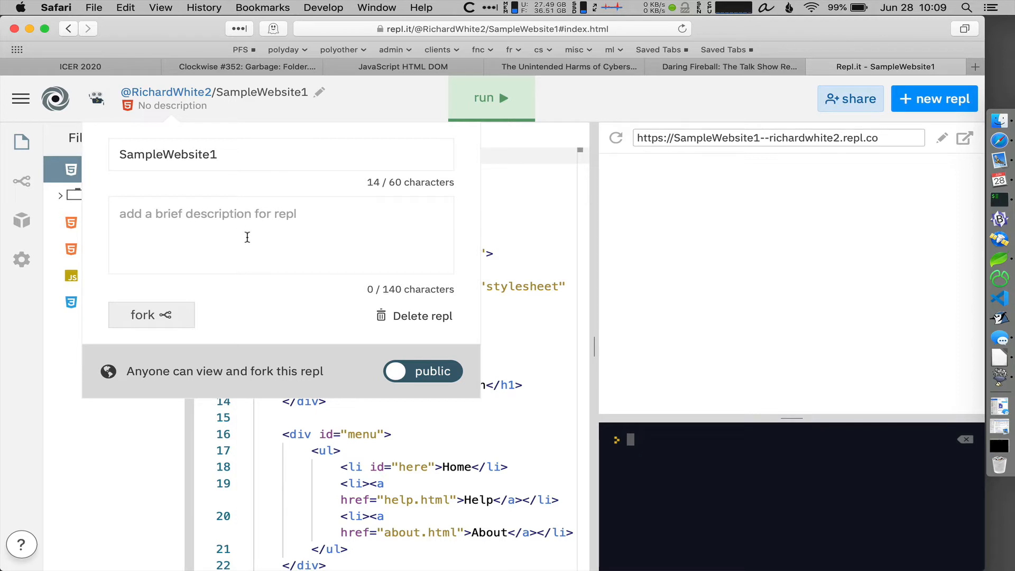
mouse_move(151, 315)
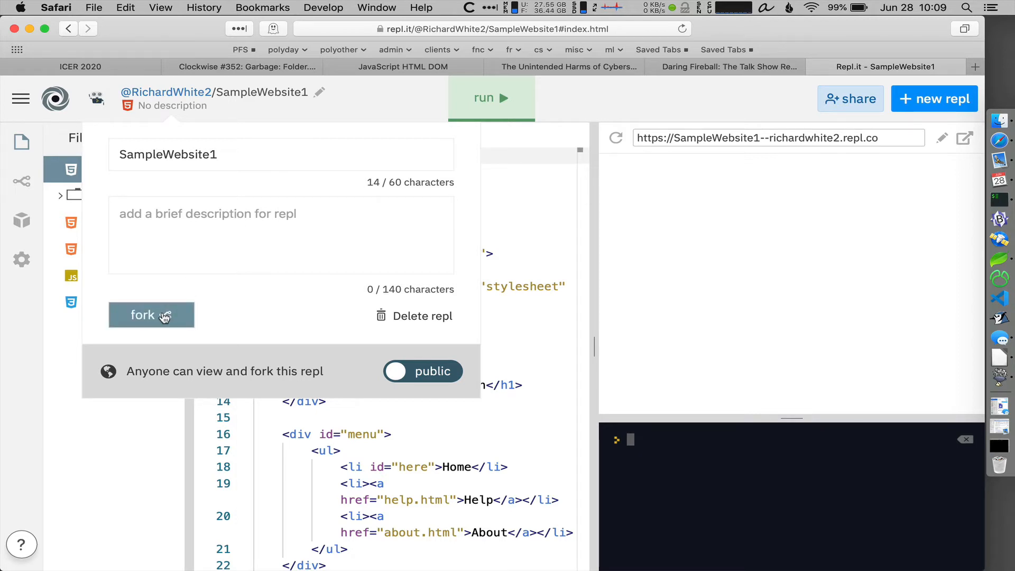
left_click(141, 315)
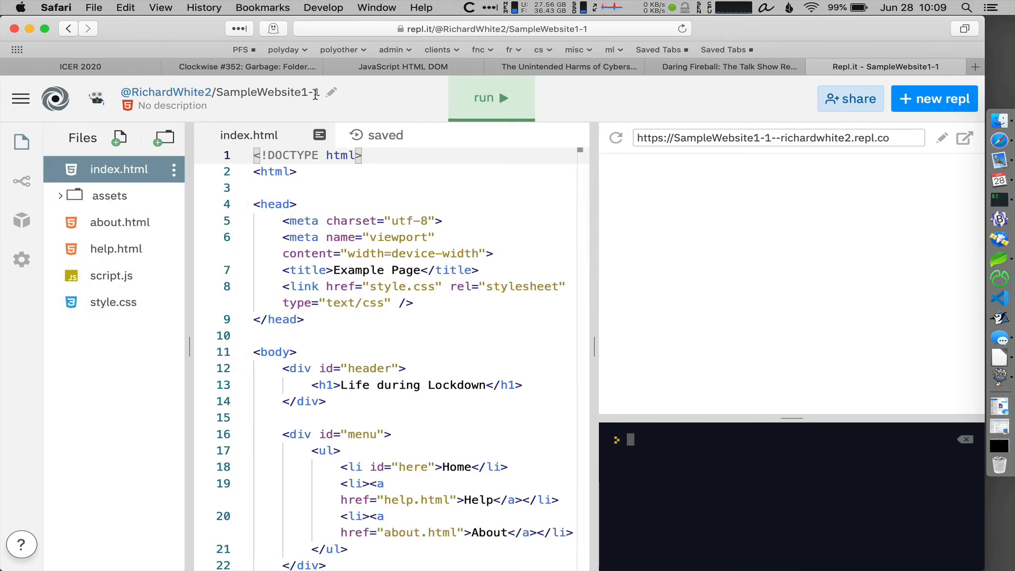
mouse_move(331, 92)
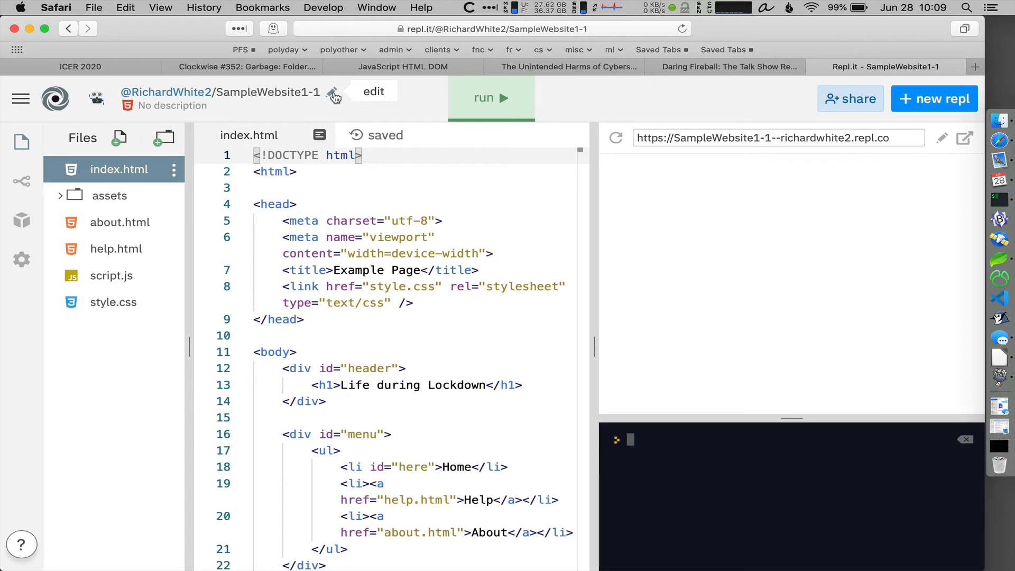
Step: Open the forked repl's settings to check its name SampleWebsite1-1
left_click(332, 97)
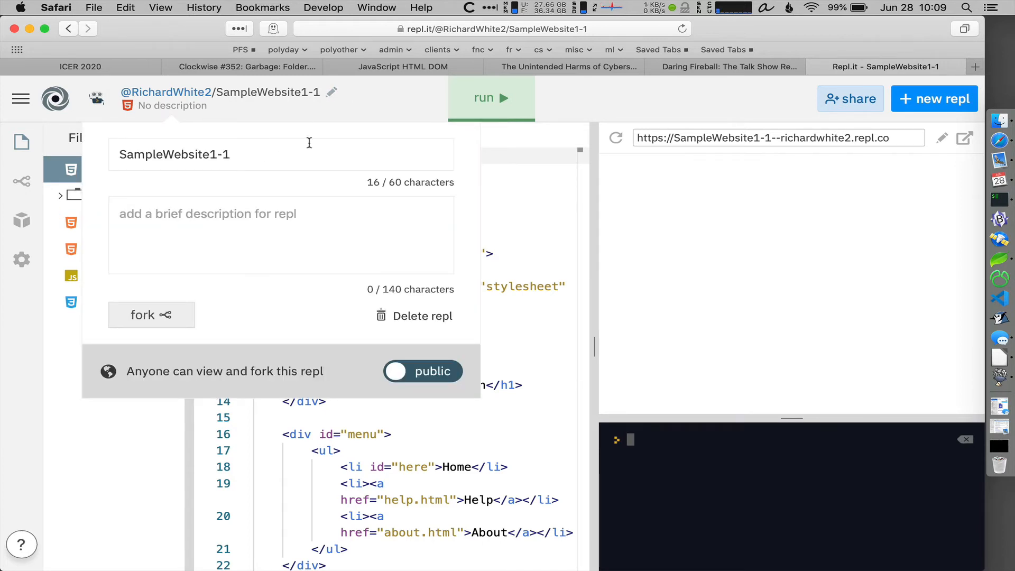
mouse_move(369, 128)
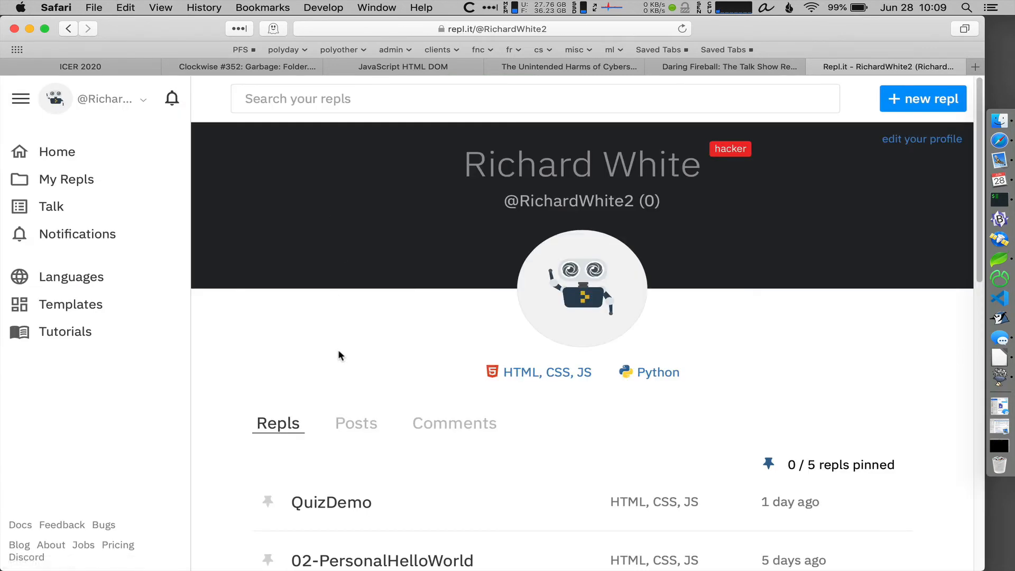
Step: Return to PFS-2020 and open the forked SampleWebsite1-1 repl
left_click(66, 180)
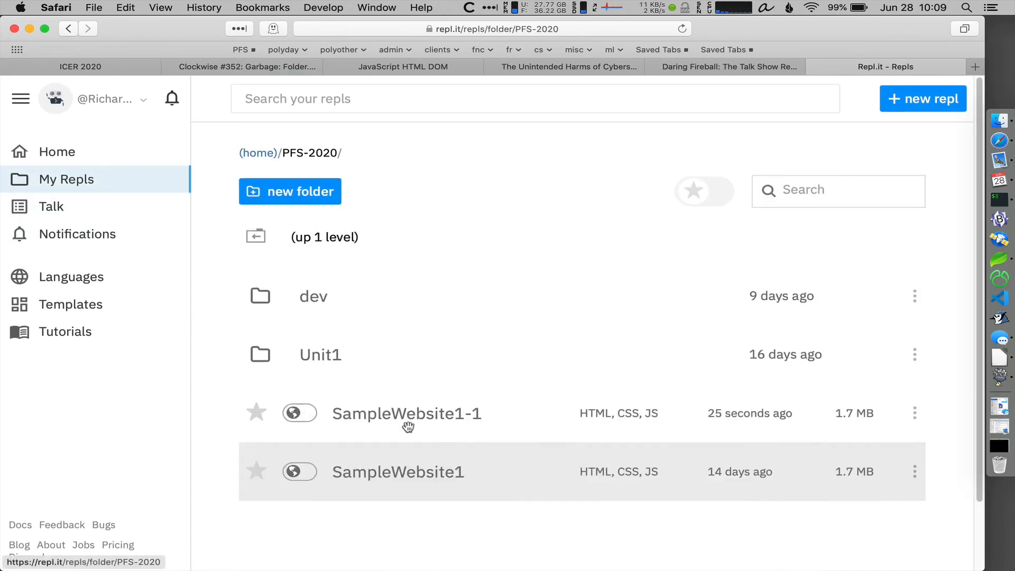
mouse_move(452, 460)
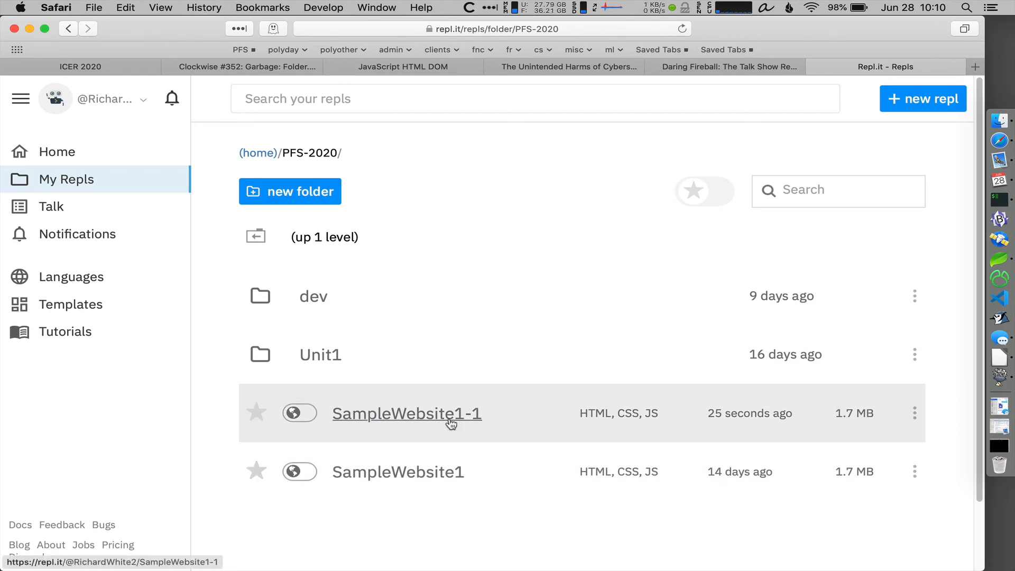
mouse_move(398, 472)
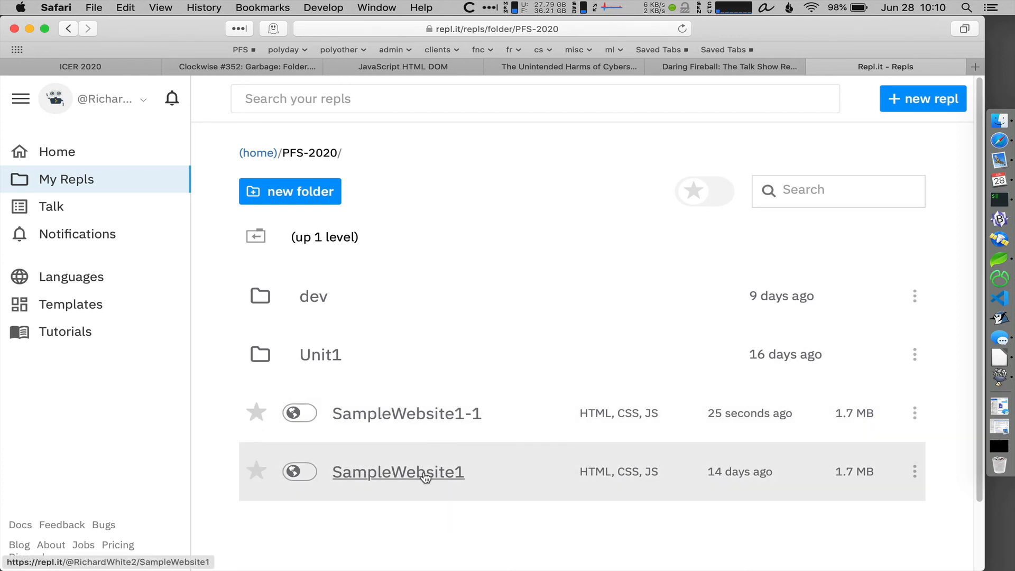
mouse_move(413, 426)
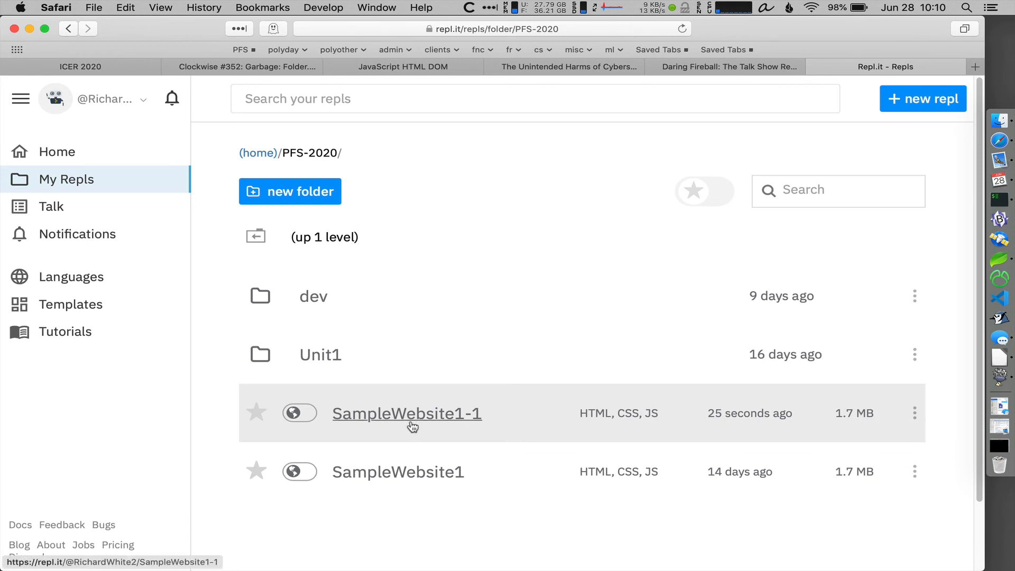
left_click(407, 413)
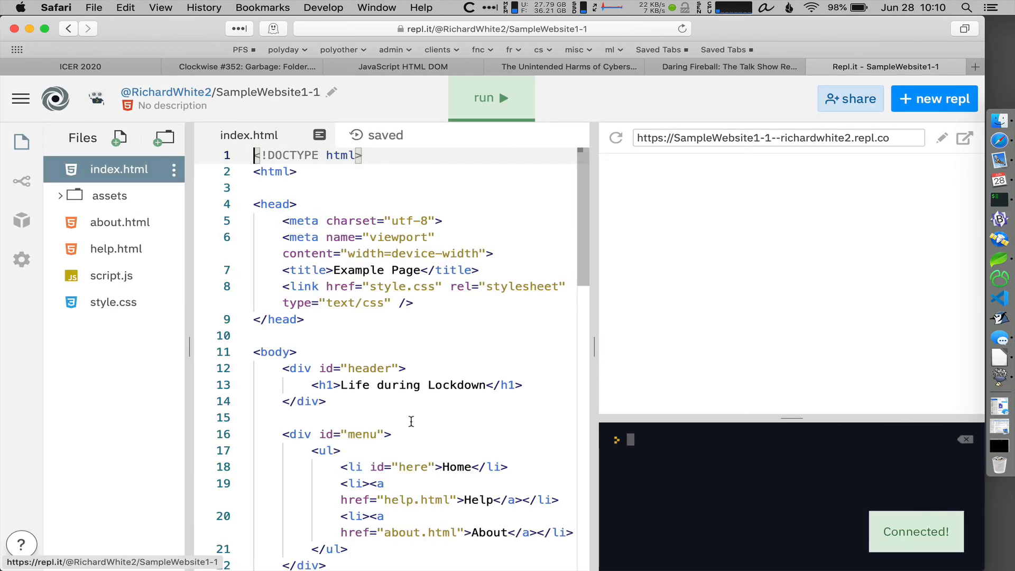